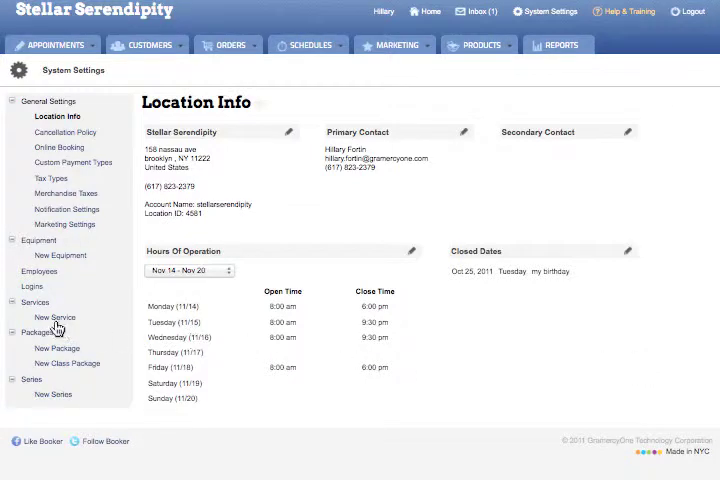
- Show the Services list in System Settings
left_click(36, 302)
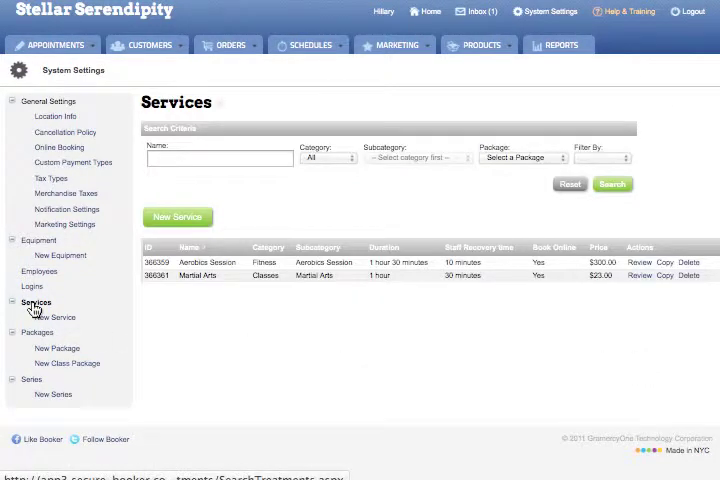
mouse_move(263, 321)
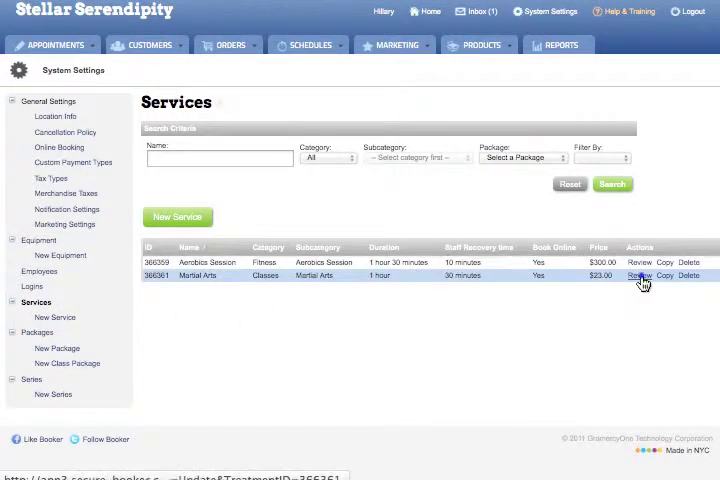
- Edit Martial Arts to set 'Allow on Gift Certificate Sale' to Yes and save
left_click(638, 275)
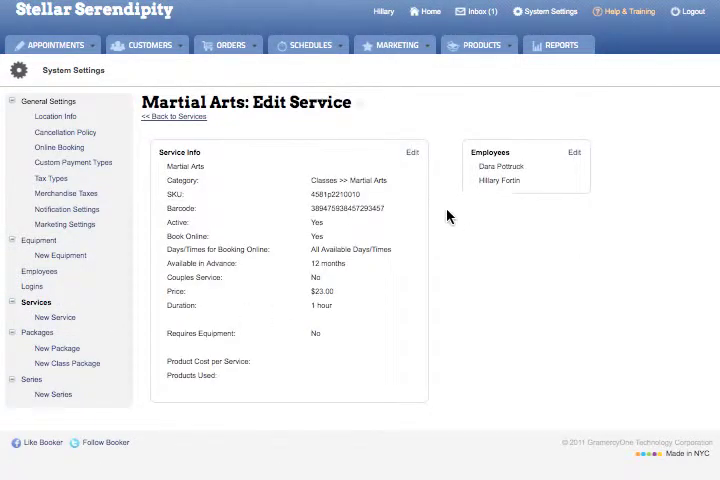
left_click(411, 152)
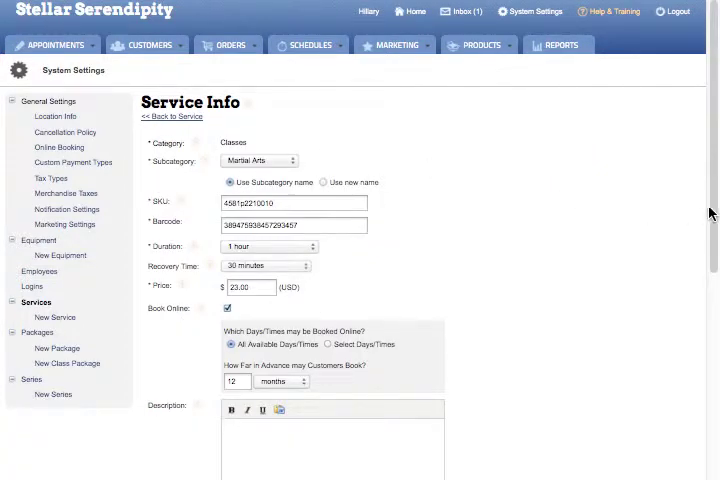
scroll("down", 3)
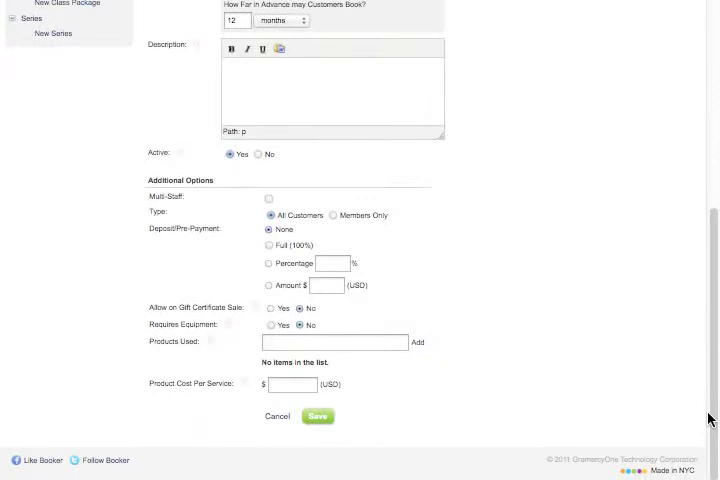
mouse_move(268, 320)
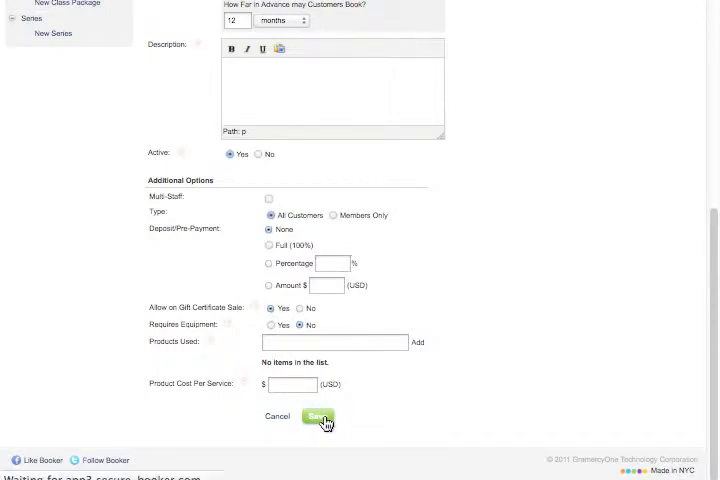
left_click(317, 417)
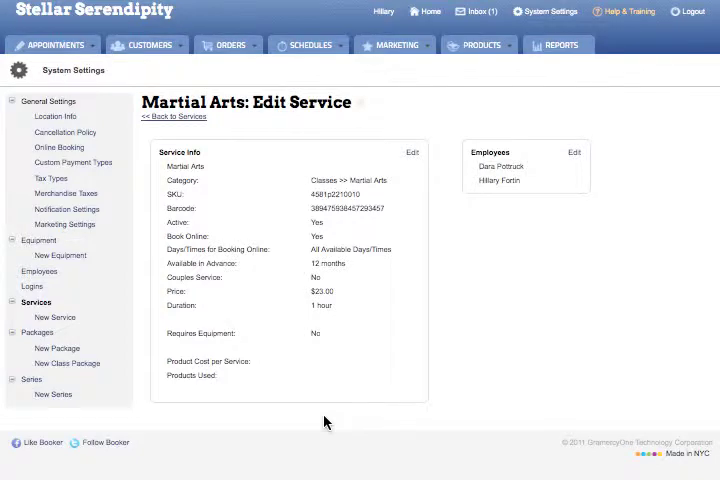
mouse_move(258, 196)
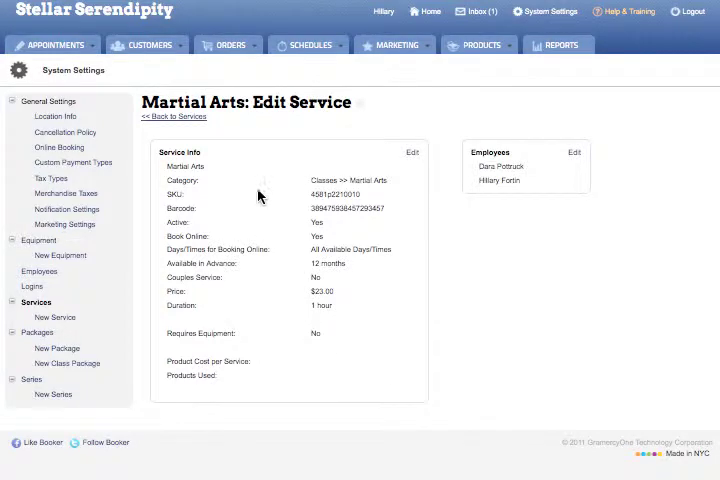
- Start a new order and show the Gift Certificate/Card/Series item form
left_click(230, 45)
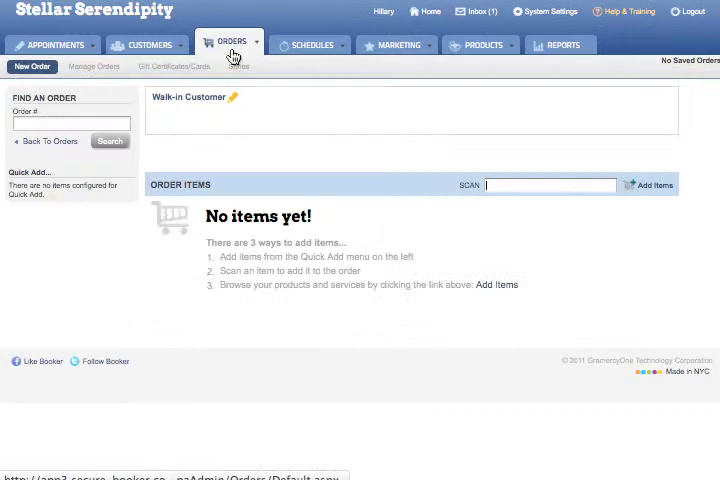
mouse_move(651, 192)
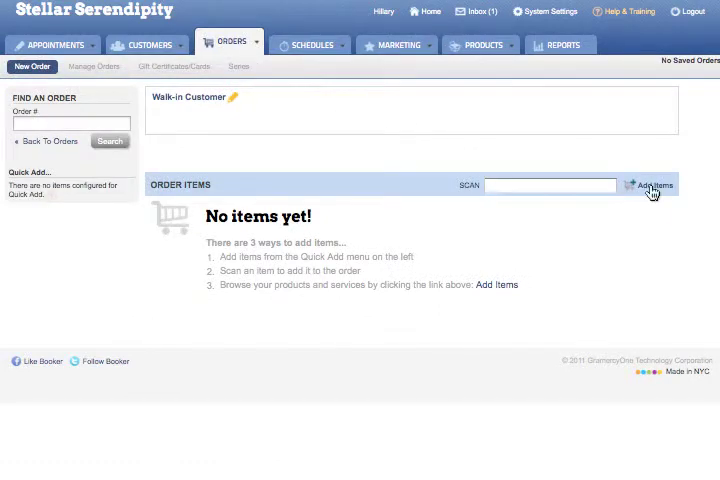
left_click(648, 185)
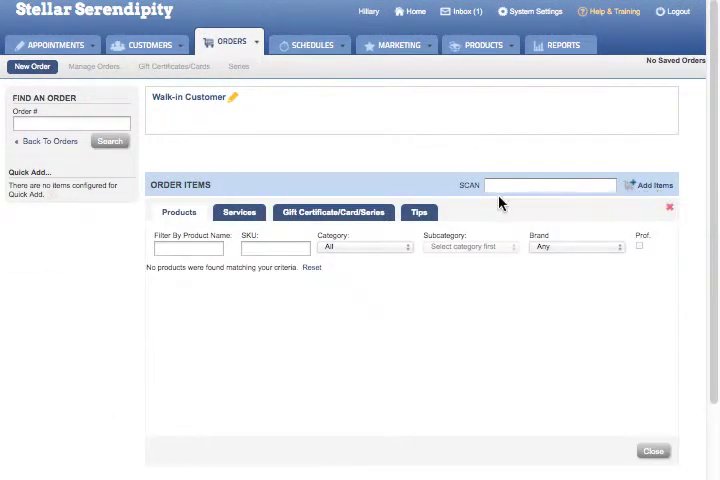
left_click(333, 212)
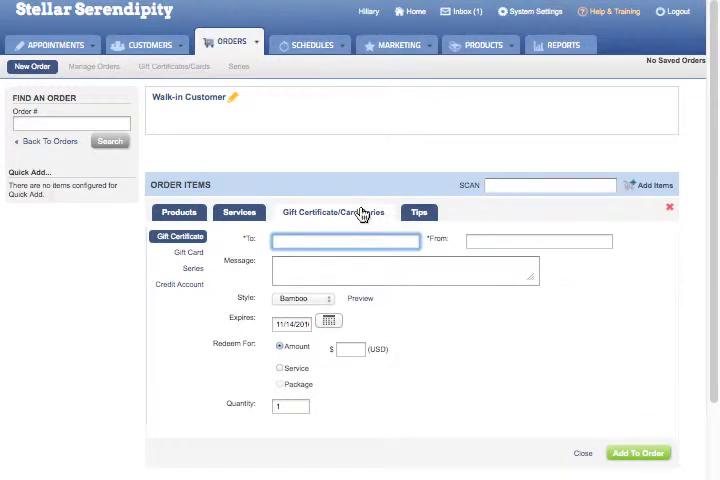
- Fill in To Cindy, From Dan, message 'Happy Birthday', and redeem for a service
left_click(345, 241)
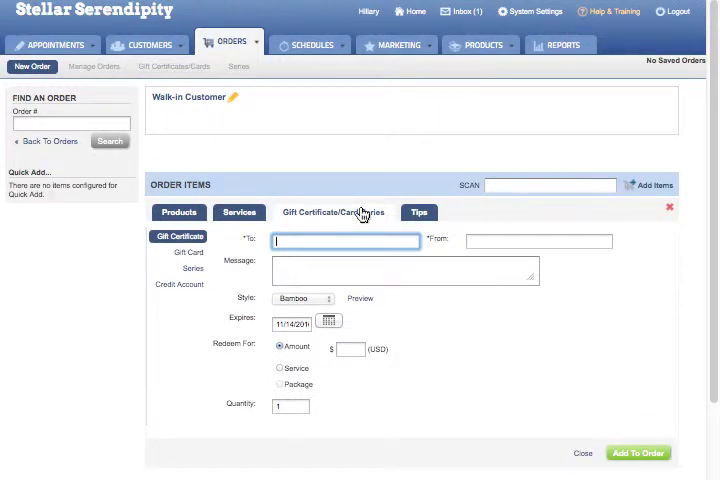
type("Cindy")
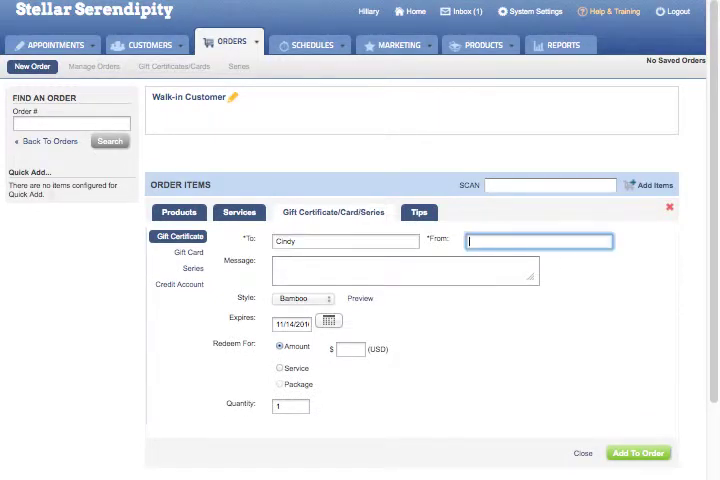
type("Dan")
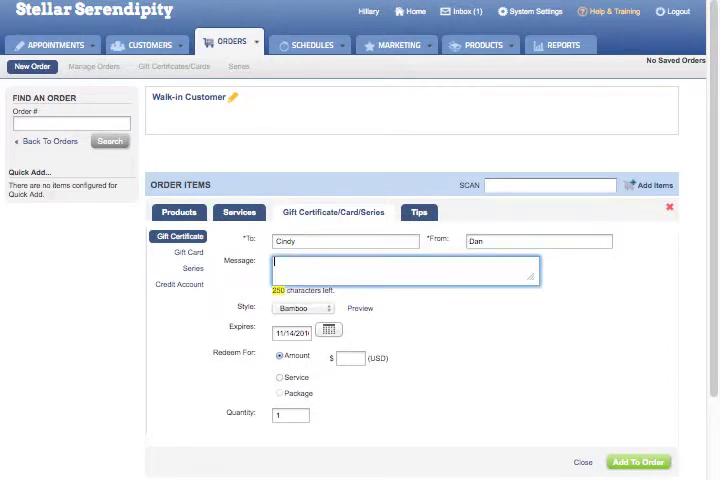
type("Happy Birthday!")
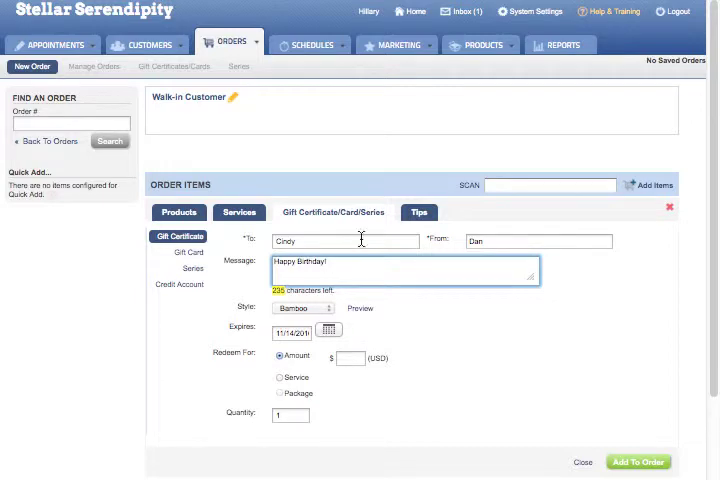
left_click(281, 358)
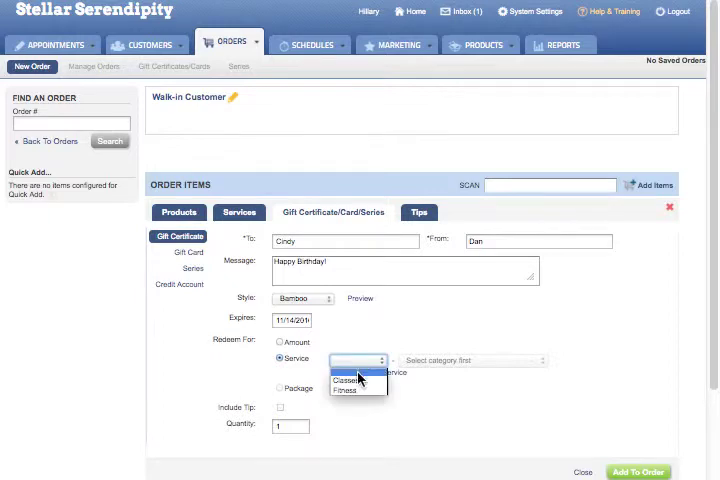
- Add Classes > Martial Arts and Fitness > Aerobics Session as redeemable services
left_click(357, 379)
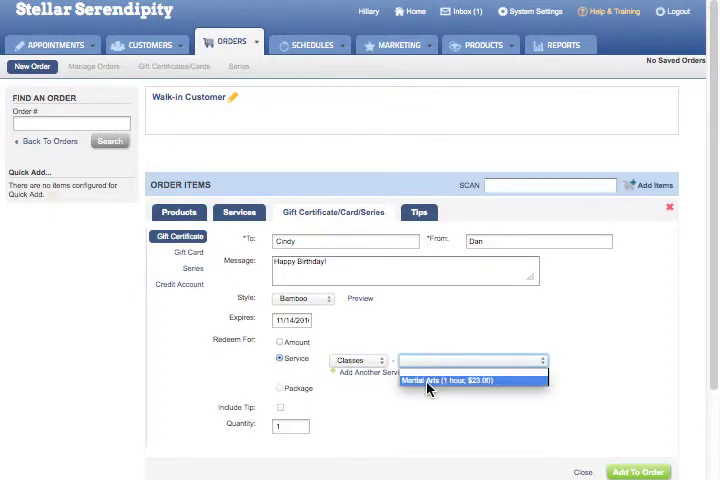
left_click(470, 381)
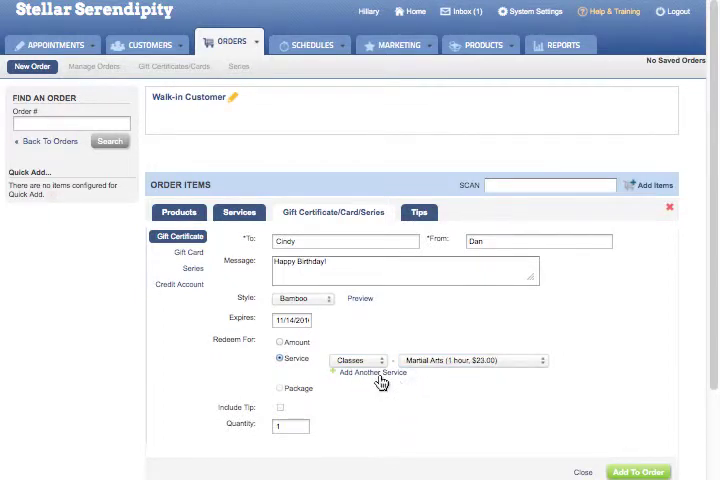
left_click(370, 373)
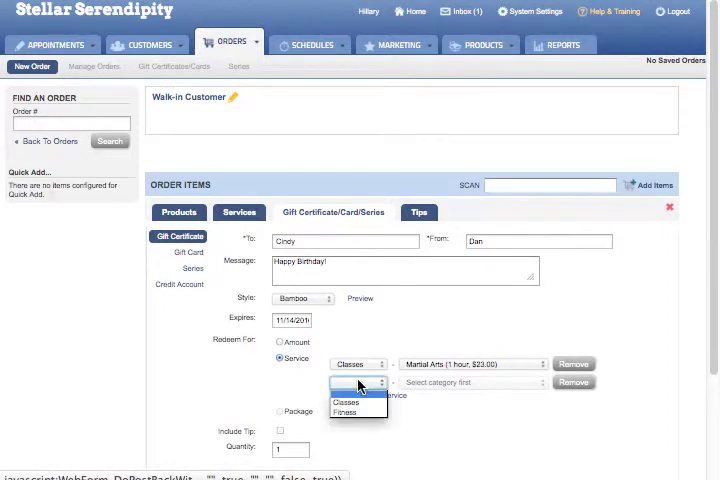
left_click(345, 411)
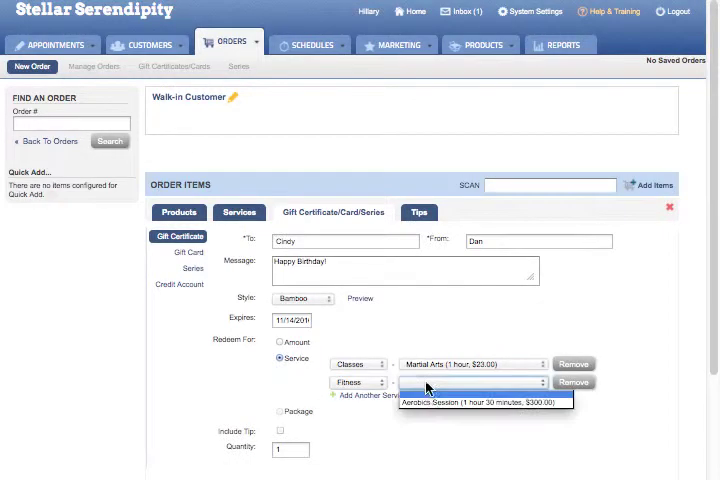
left_click(482, 403)
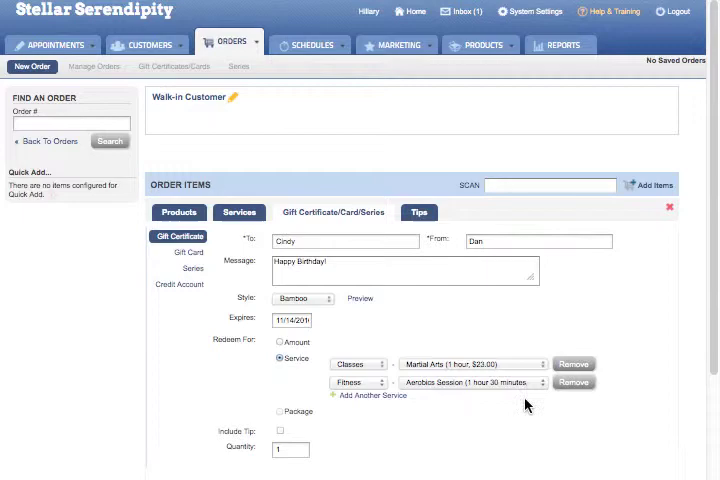
scroll("down", 3)
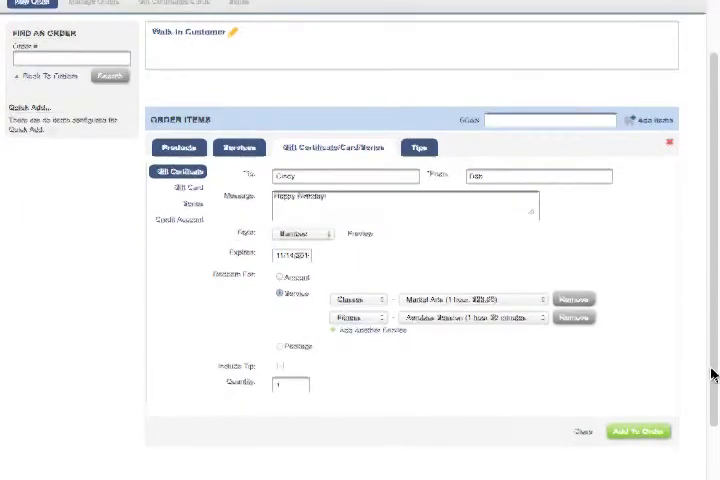